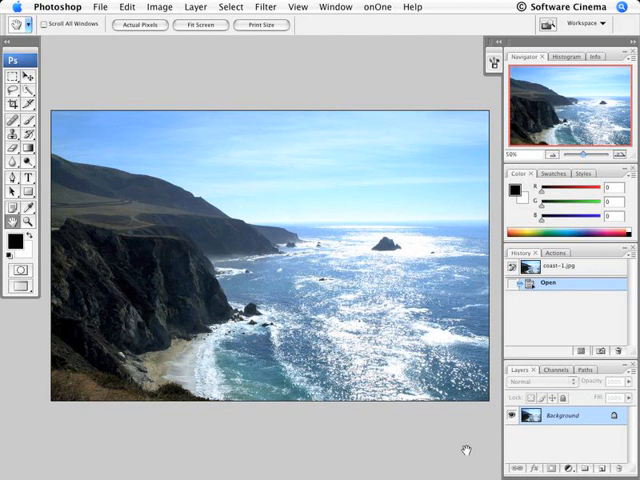
# Duplicate the coastal photo's Background layer and bring up the Image menu's adjustment commands.
pyautogui.click(568, 468)
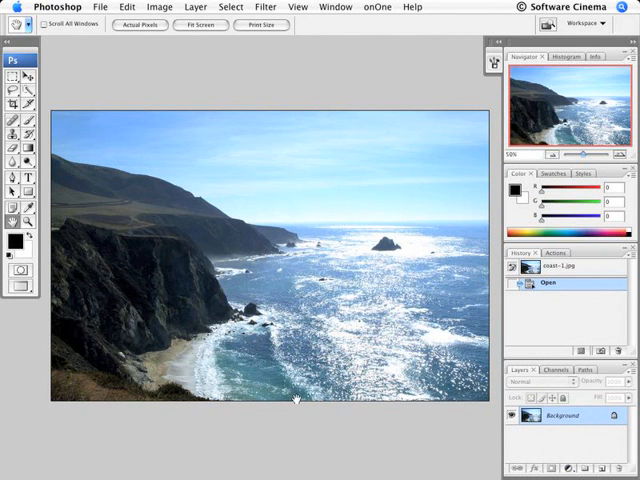
pyautogui.moveTo(168, 328)
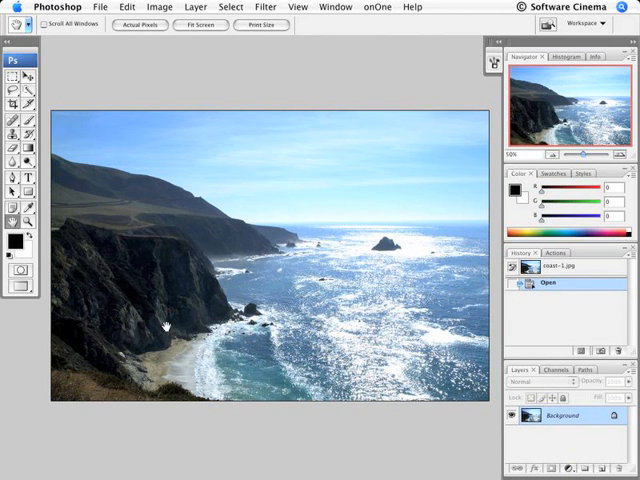
pyautogui.moveTo(302, 198)
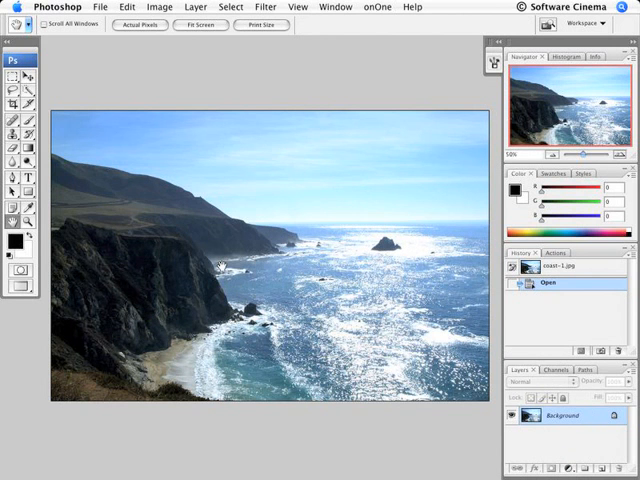
pyautogui.moveTo(292, 350)
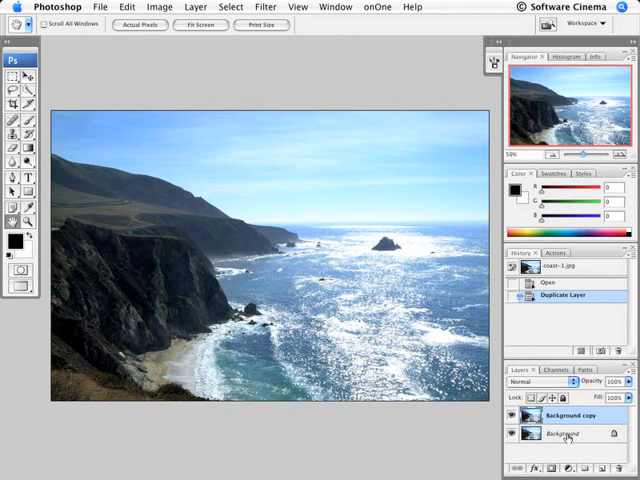
pyautogui.click(160, 8)
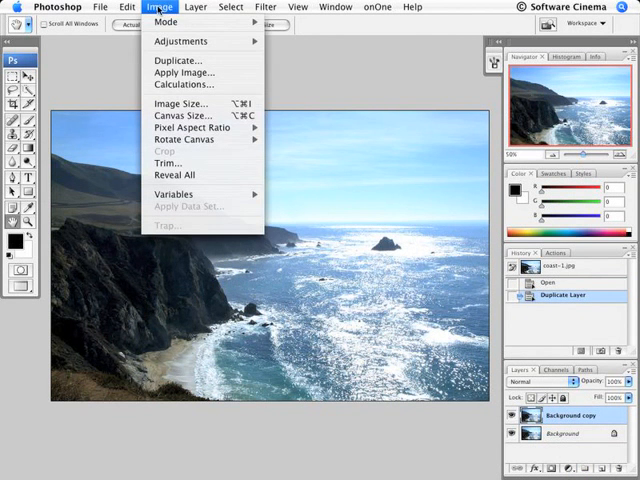
pyautogui.moveTo(180, 40)
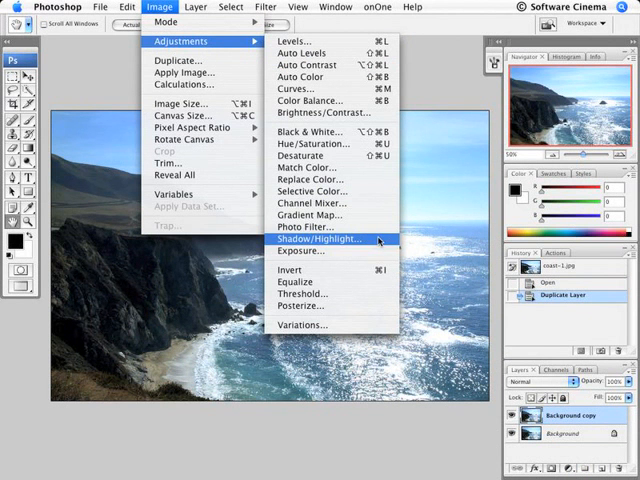
pyautogui.moveTo(308, 228)
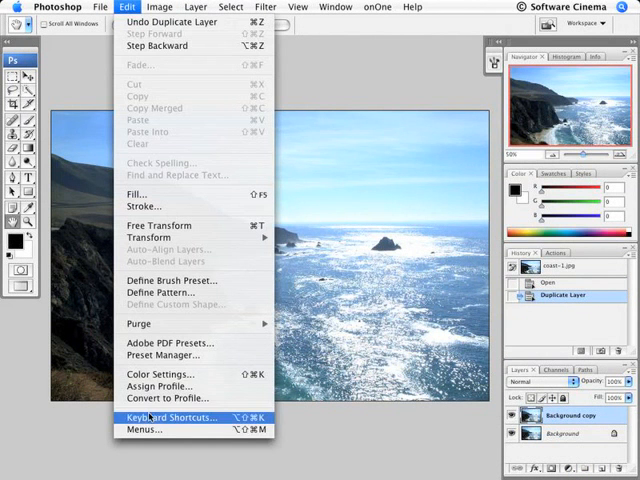
# Assign Control+Cmd+A to Image > Adjustments > Shadow/Highlight after the conflicting Cmd+Z is rejected.
pyautogui.click(172, 416)
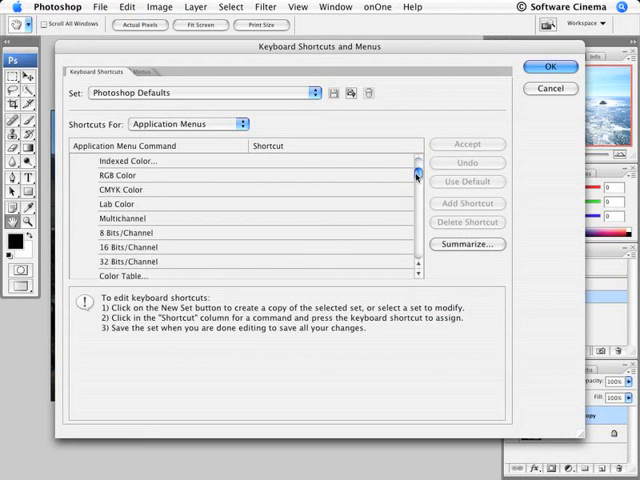
pyautogui.scroll(-3)
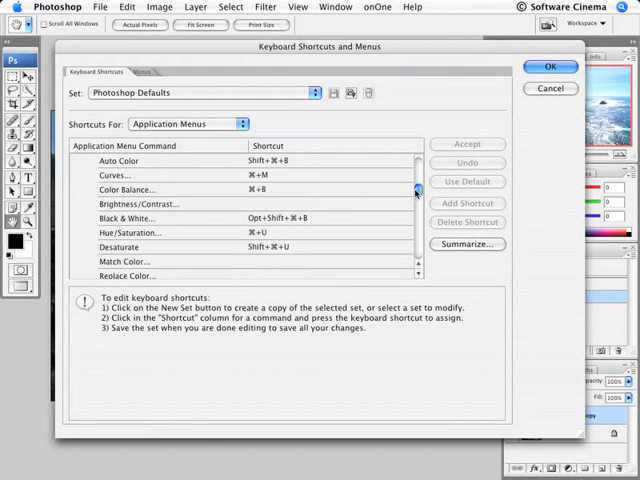
pyautogui.scroll(-3)
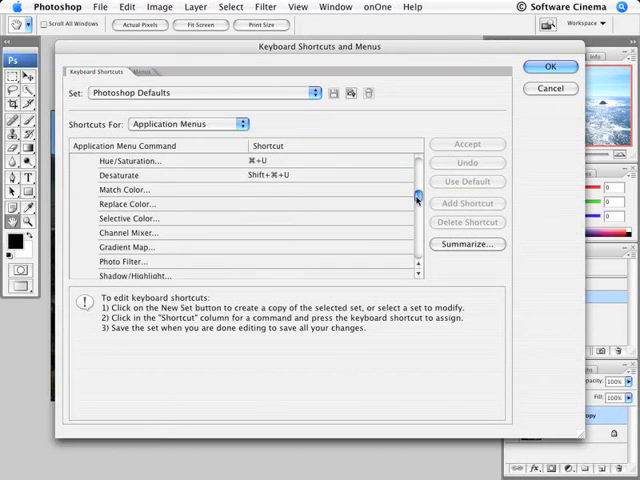
pyautogui.click(140, 260)
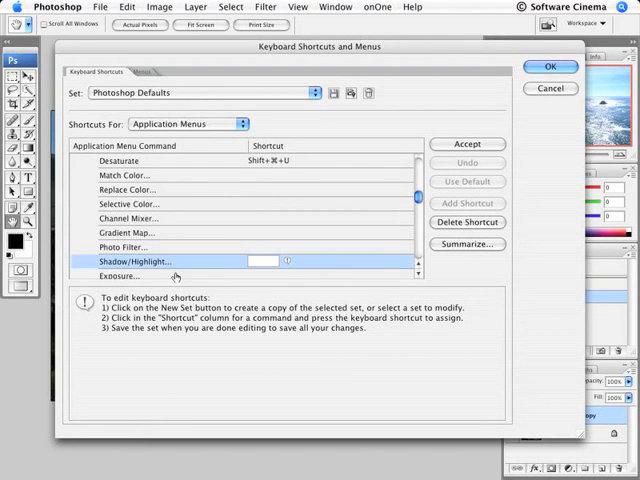
pyautogui.moveTo(436, 374)
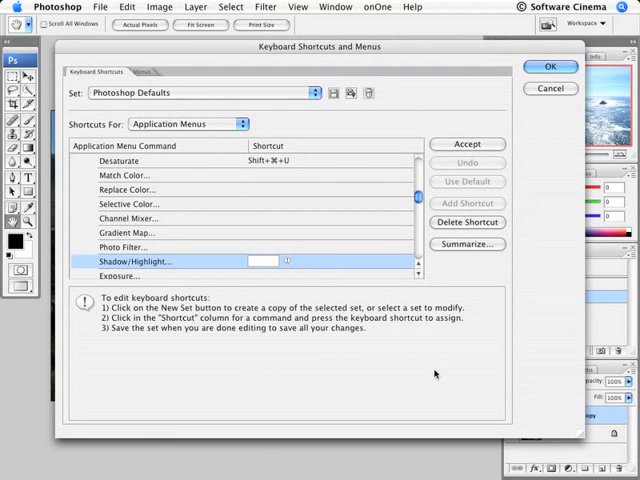
pyautogui.write('⌘Z')
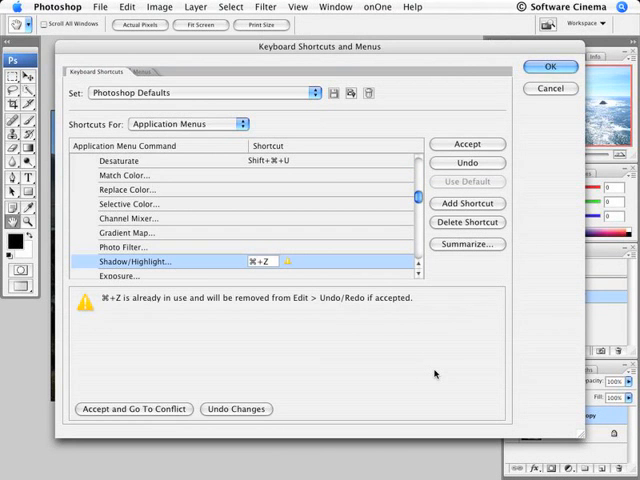
pyautogui.moveTo(192, 308)
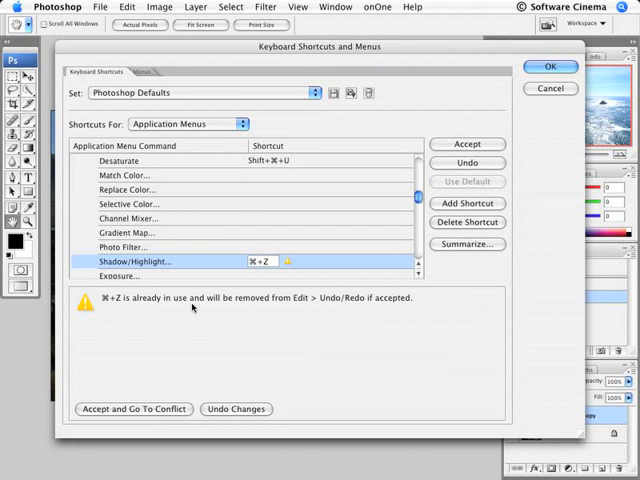
pyautogui.moveTo(278, 276)
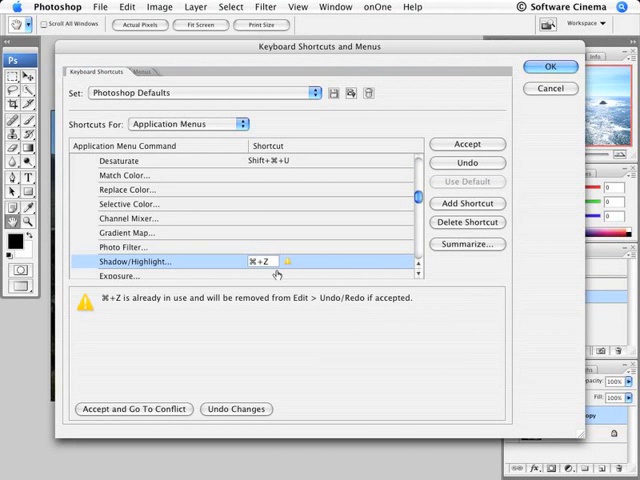
pyautogui.moveTo(334, 316)
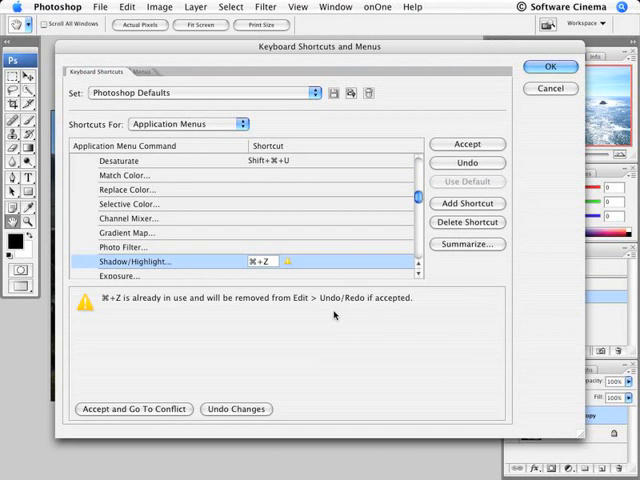
pyautogui.click(236, 408)
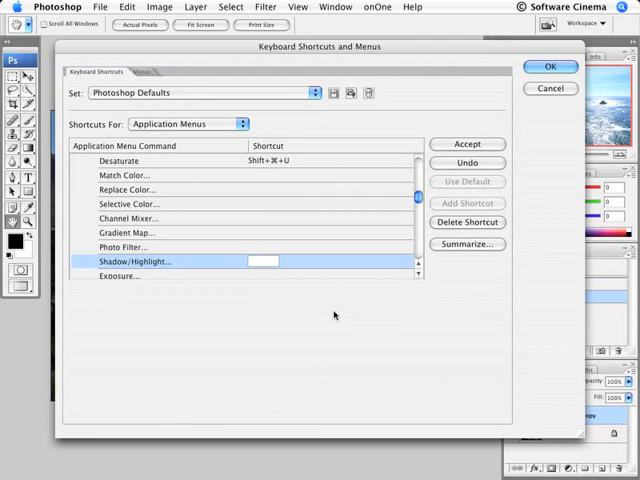
pyautogui.write('Control+⌘+A')
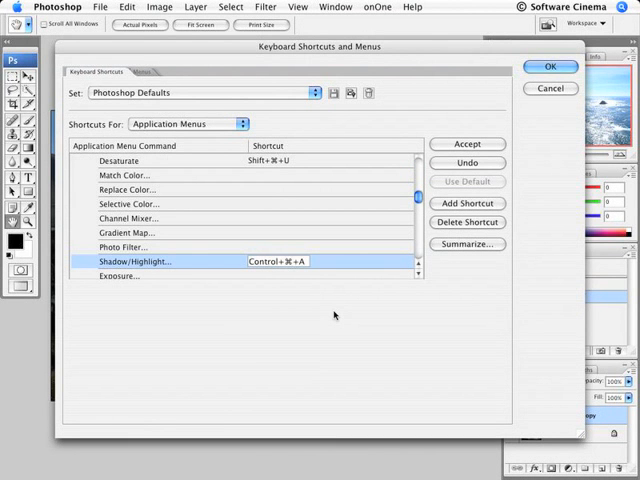
pyautogui.moveTo(308, 246)
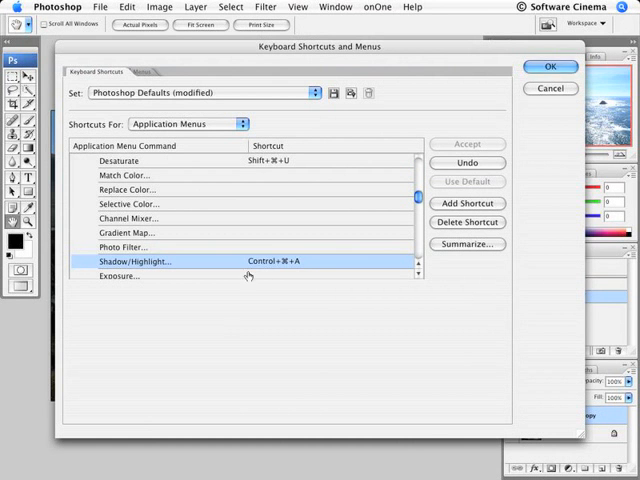
pyautogui.moveTo(504, 140)
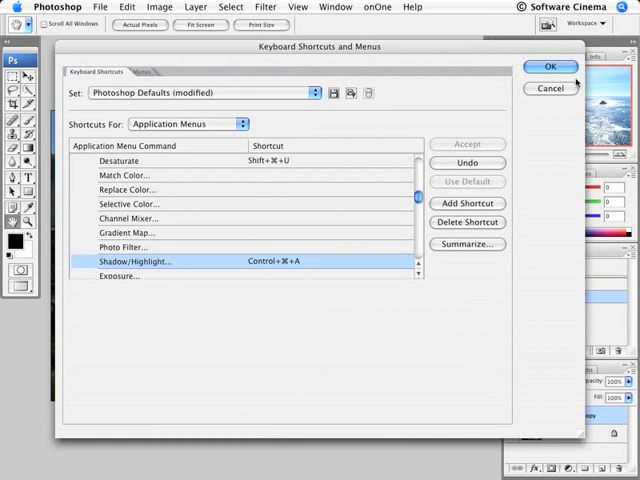
# Apply Shadow/Highlight to the copy, raising shadow lightening, colour correction and midtone contrast.
pyautogui.click(160, 8)
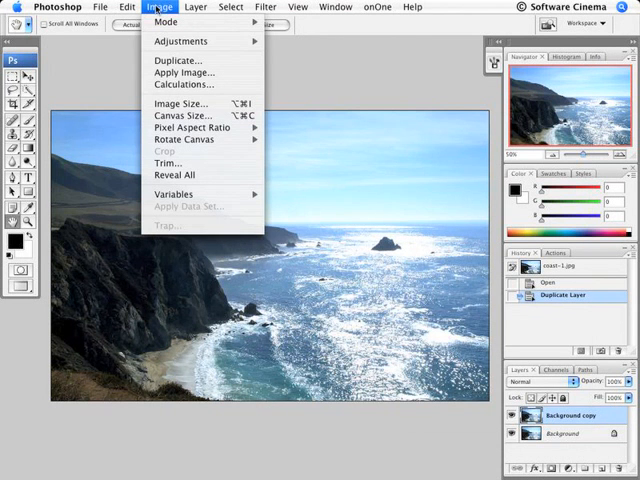
pyautogui.moveTo(180, 40)
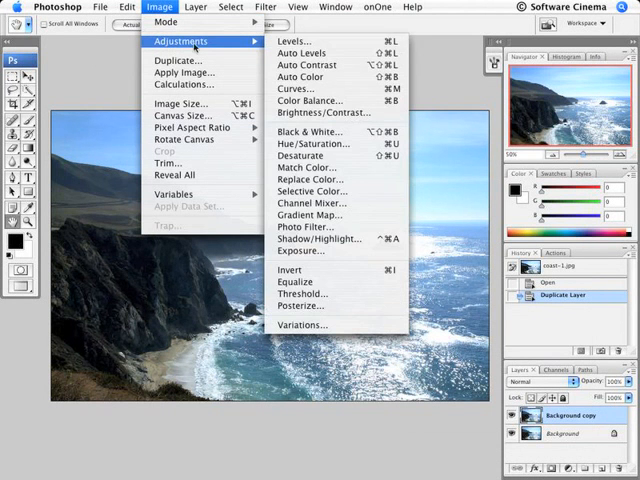
pyautogui.moveTo(320, 238)
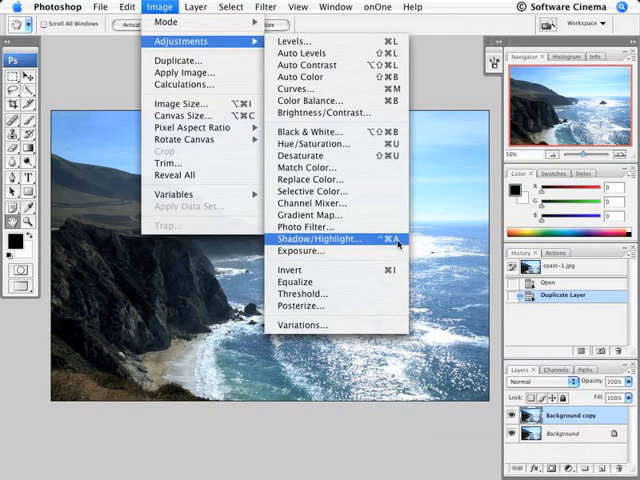
pyautogui.click(318, 238)
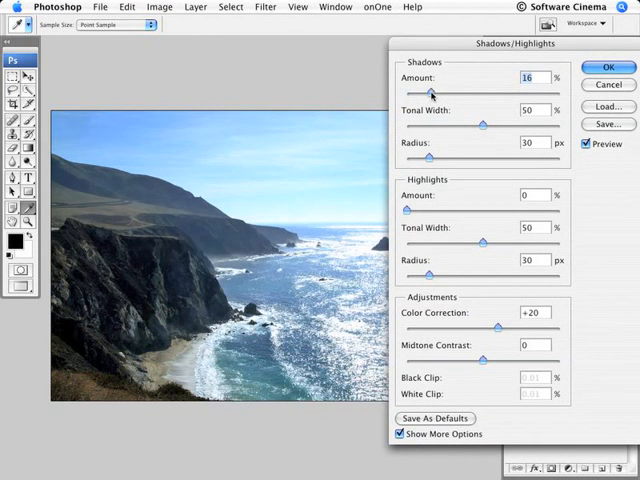
pyautogui.moveTo(432, 92); pyautogui.dragTo(472, 92)
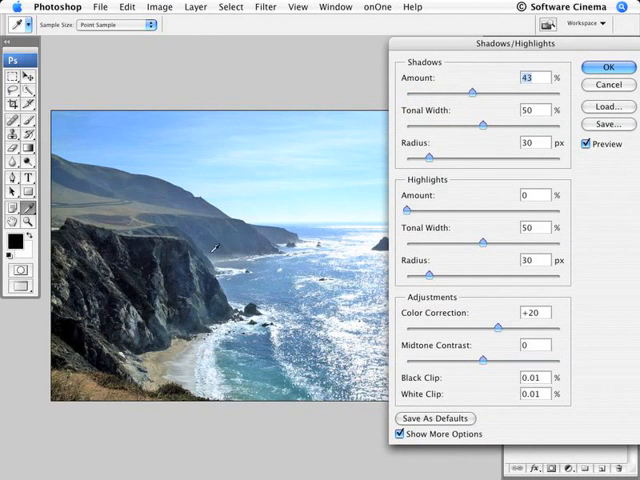
pyautogui.moveTo(472, 92); pyautogui.dragTo(484, 92)
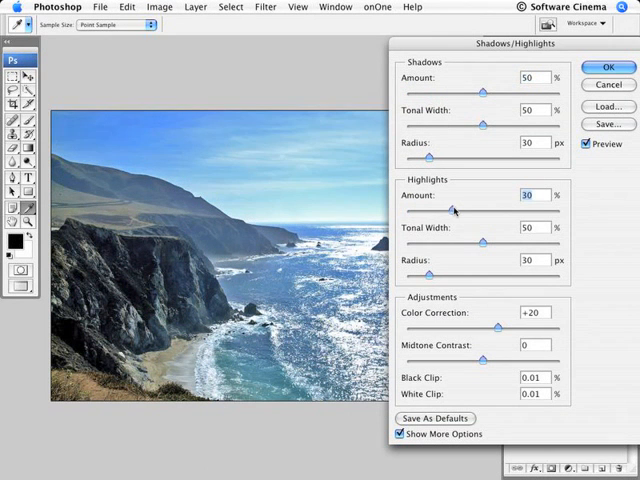
pyautogui.moveTo(494, 328); pyautogui.dragTo(508, 328)
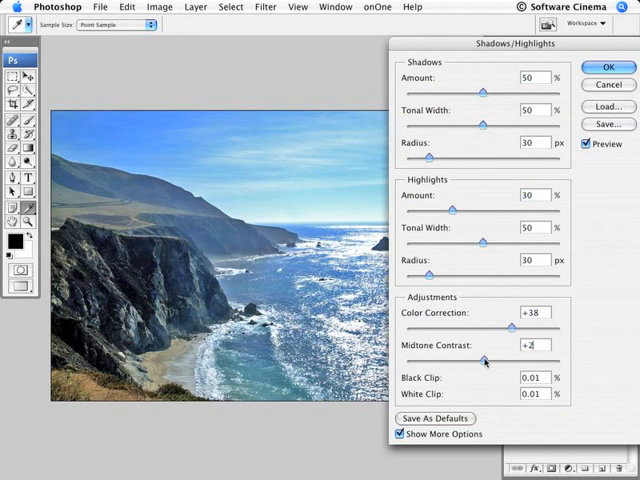
pyautogui.moveTo(488, 358); pyautogui.dragTo(504, 358)
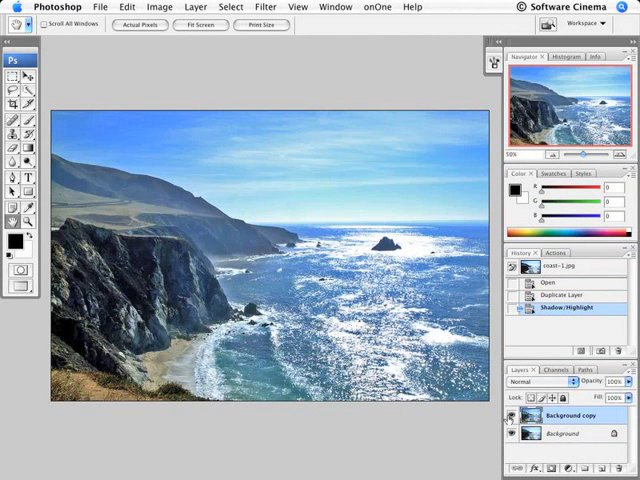
# Add a layer mask to the adjusted layer and brush it over the cliffs and sky.
pyautogui.click(510, 416)
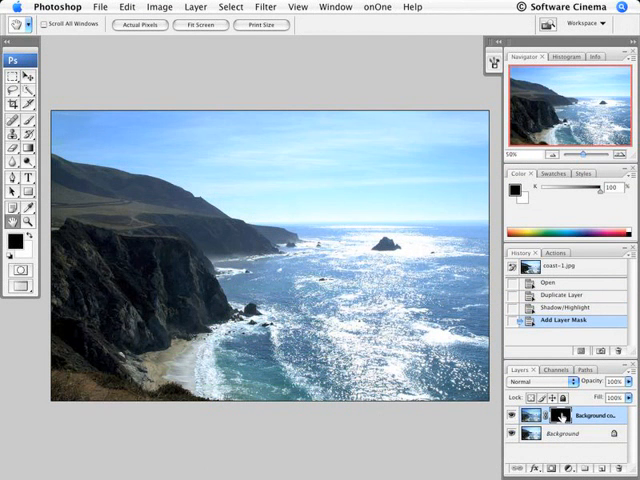
pyautogui.click(560, 412)
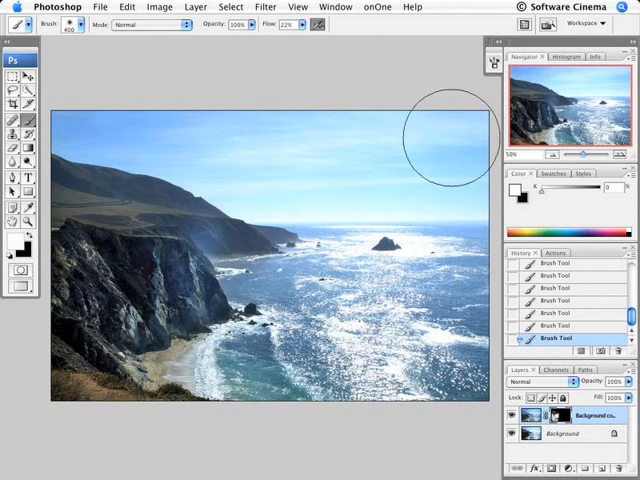
pyautogui.moveTo(444, 168)
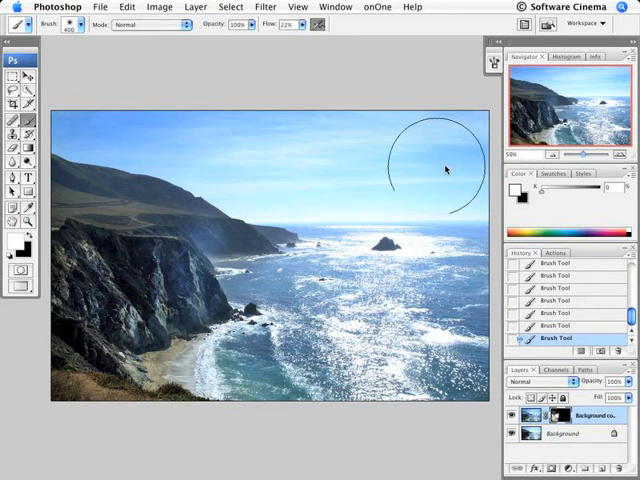
pyautogui.moveTo(284, 204)
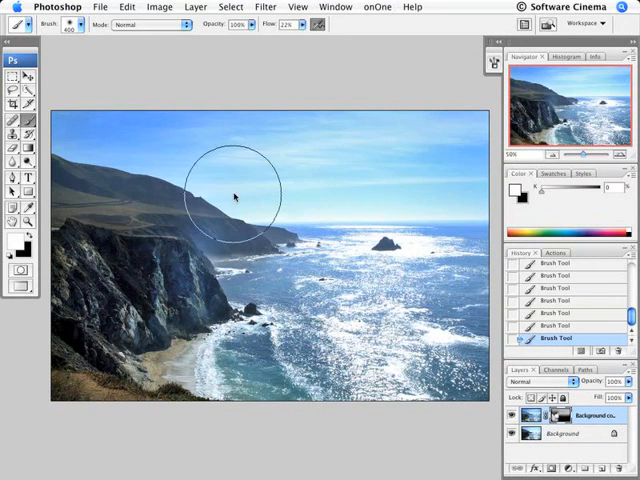
pyautogui.moveTo(180, 144)
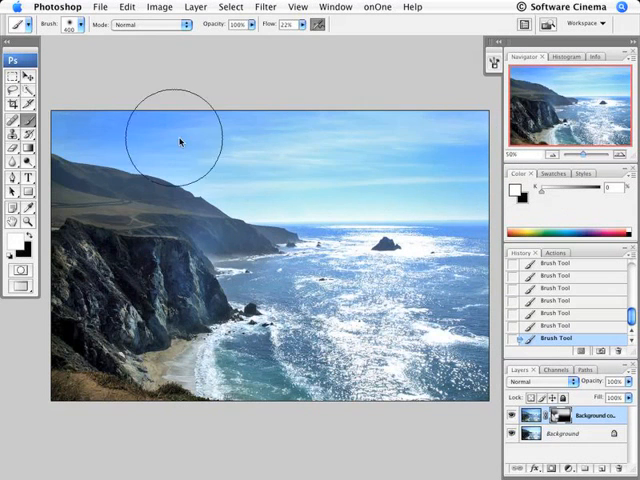
# Hide the Background layer, paint the adjustment into the upper-left sky, then show it again.
pyautogui.click(512, 432)
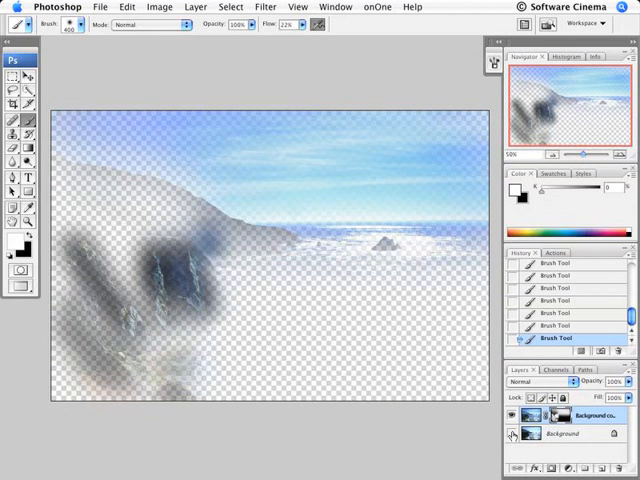
pyautogui.moveTo(384, 142)
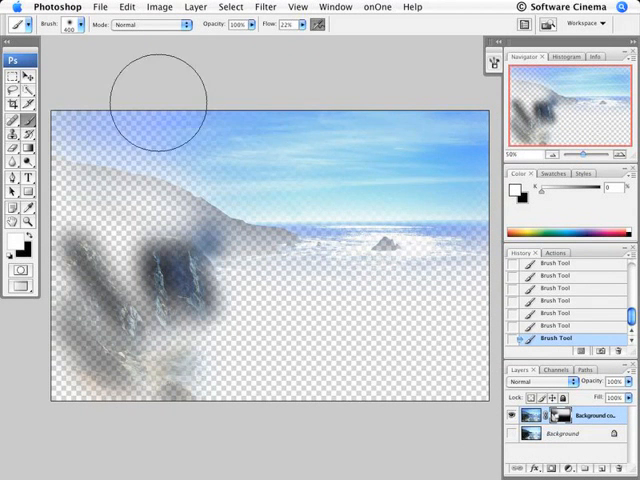
pyautogui.moveTo(160, 96); pyautogui.dragTo(116, 130)
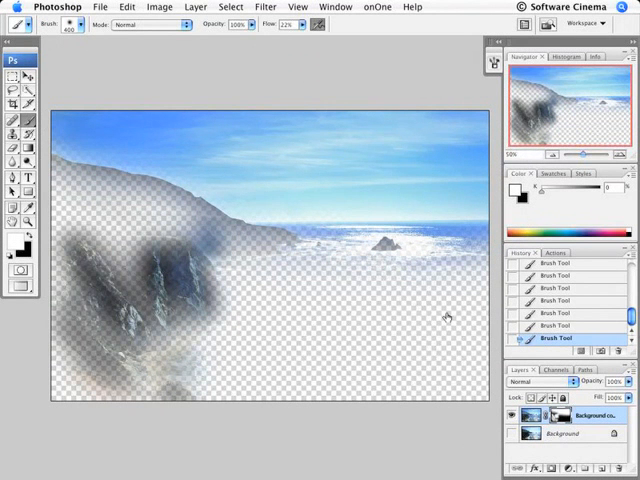
pyautogui.click(510, 414)
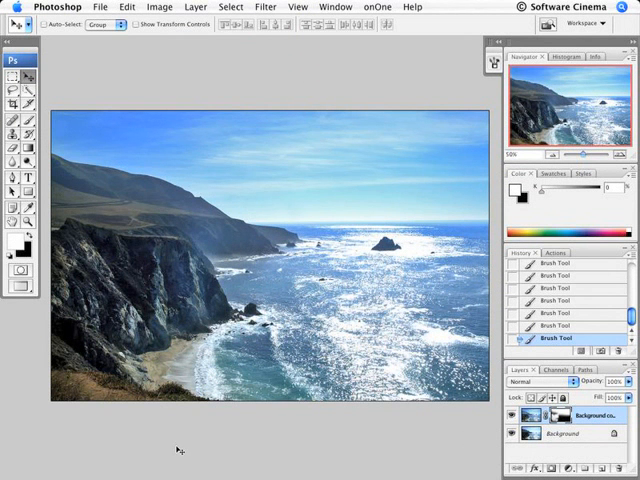
pyautogui.moveTo(182, 448)
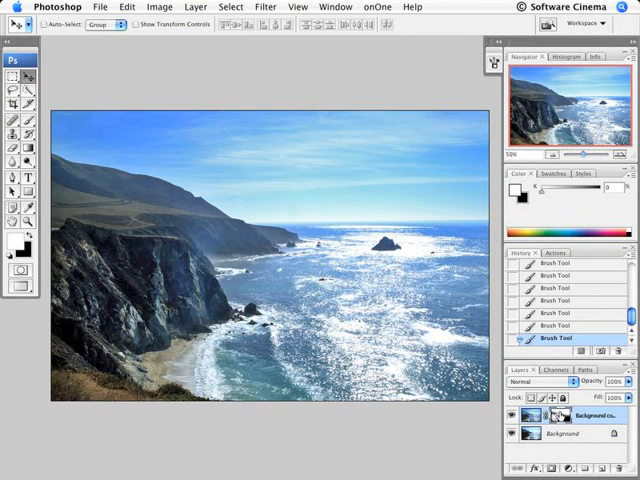
pyautogui.click(556, 414)
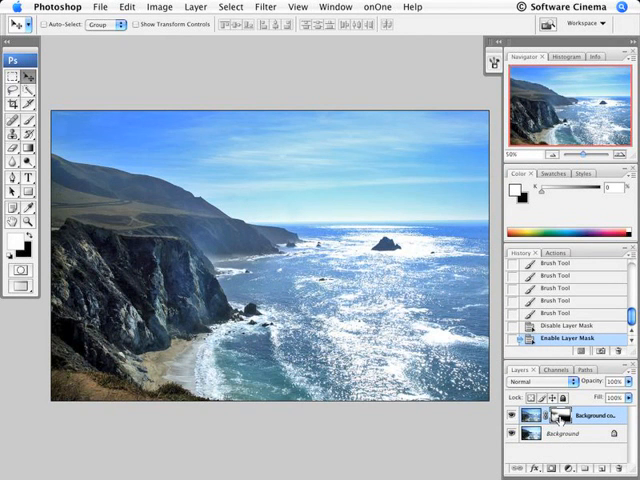
pyautogui.click(556, 414)
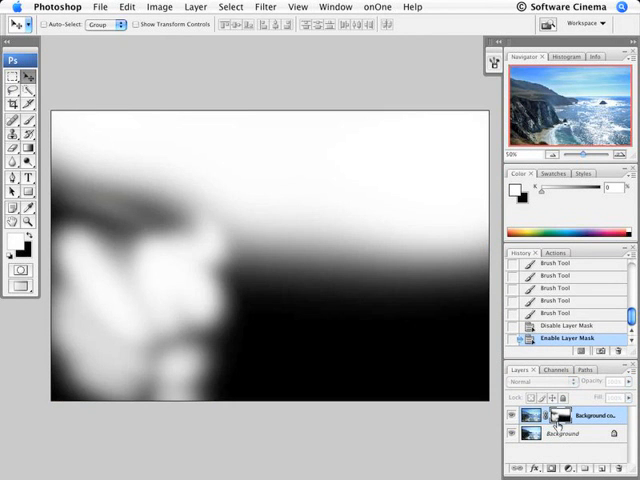
pyautogui.moveTo(368, 338)
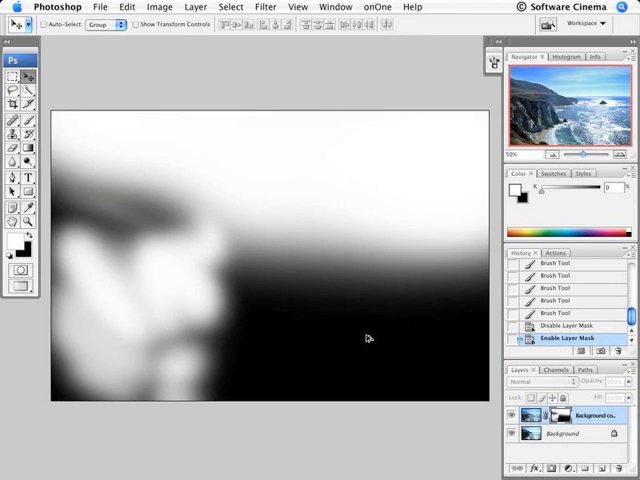
pyautogui.moveTo(456, 312)
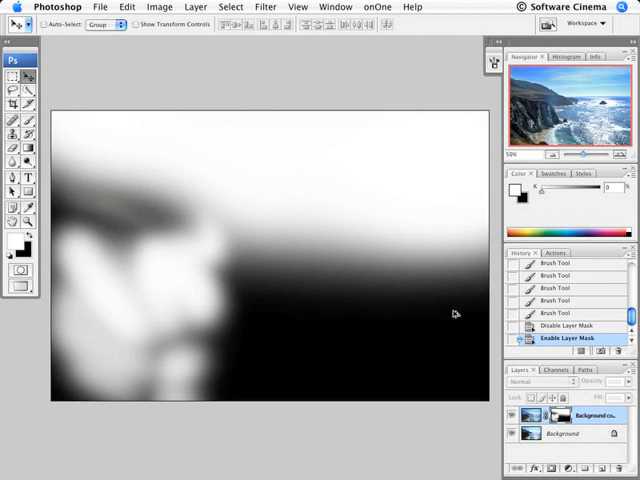
pyautogui.moveTo(336, 188)
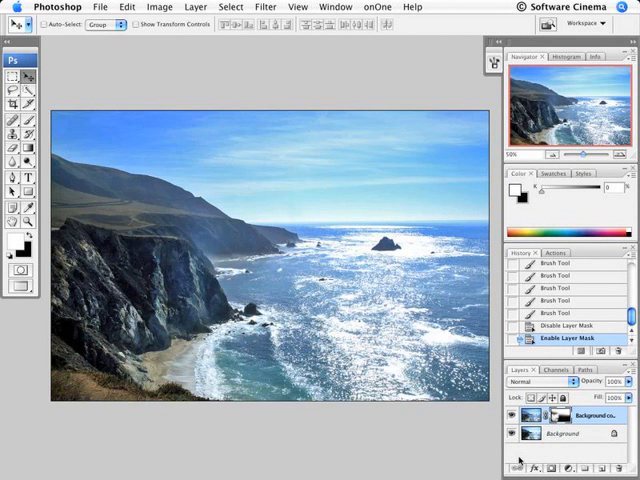
pyautogui.click(512, 432)
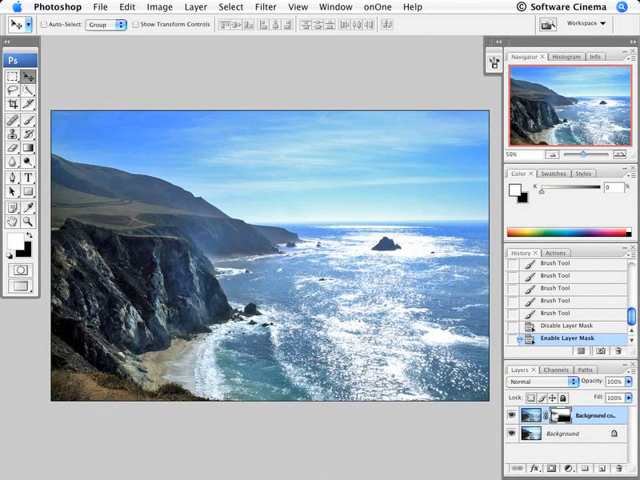
# Switch to full screen mode showing the finished photo on black without panels.
pyautogui.press('f')
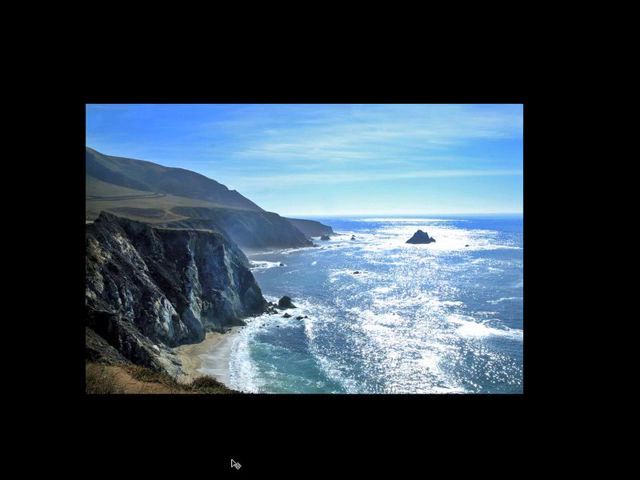
pyautogui.moveTo(310, 456)
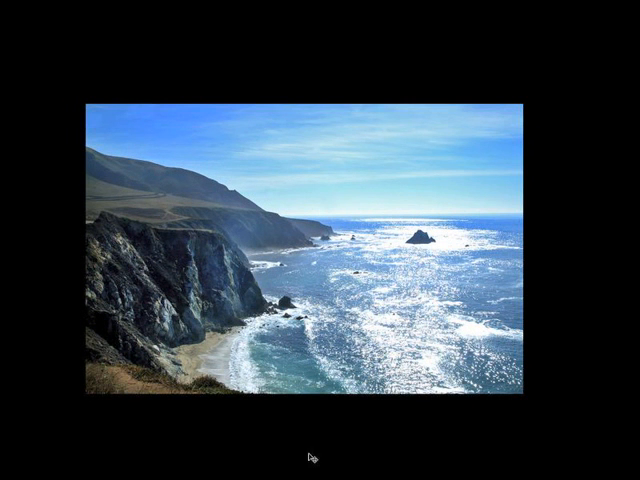